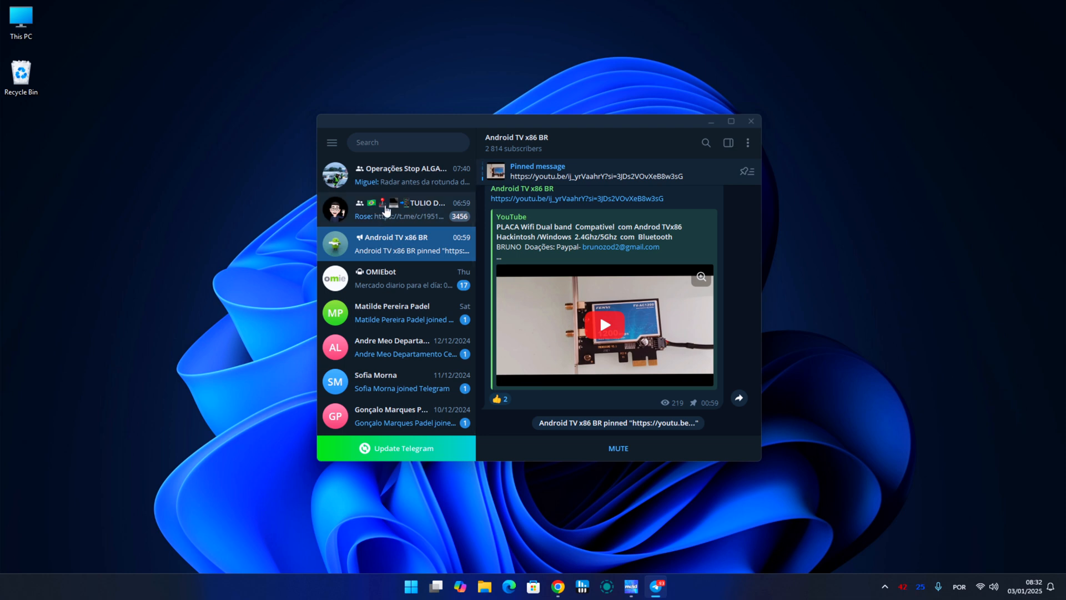
# Step: Return to the Android TV x86 BR channel and scroll its info panel to shared media and links
pyautogui.click(398, 209)
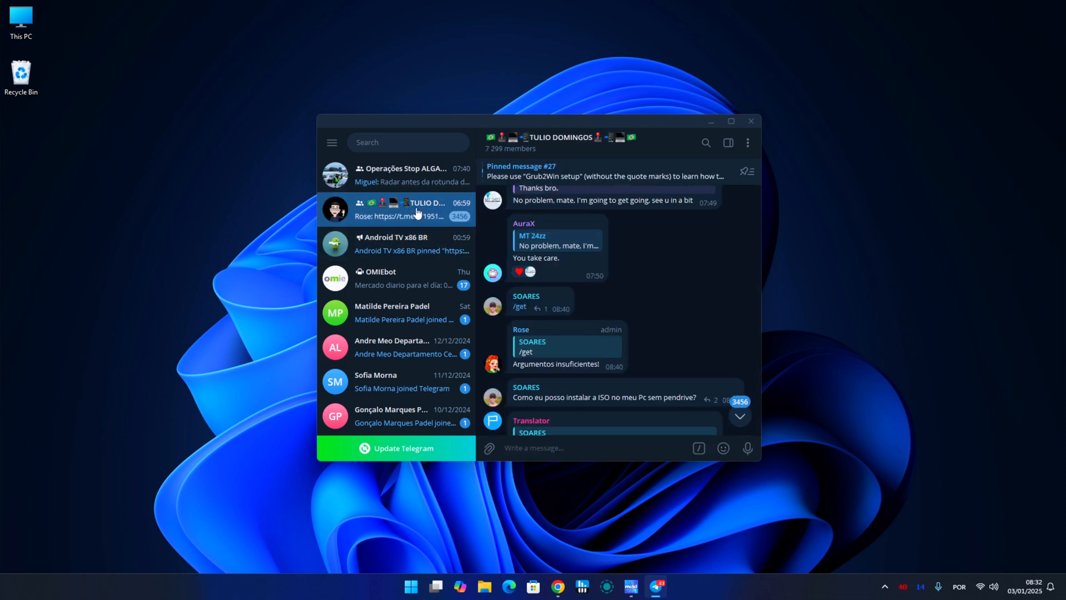
pyautogui.click(396, 243)
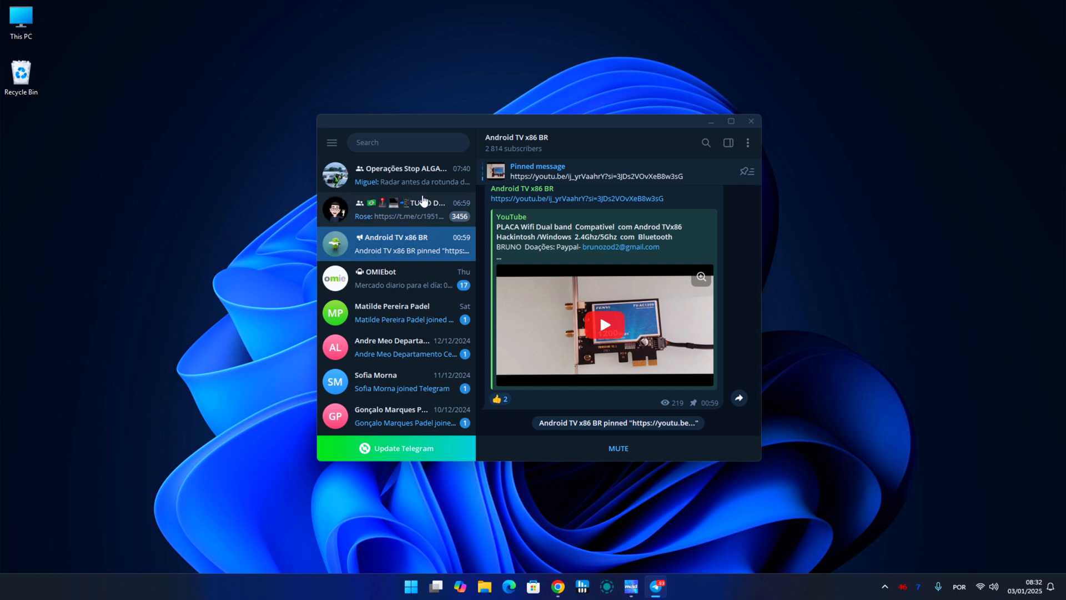
pyautogui.moveTo(373, 243)
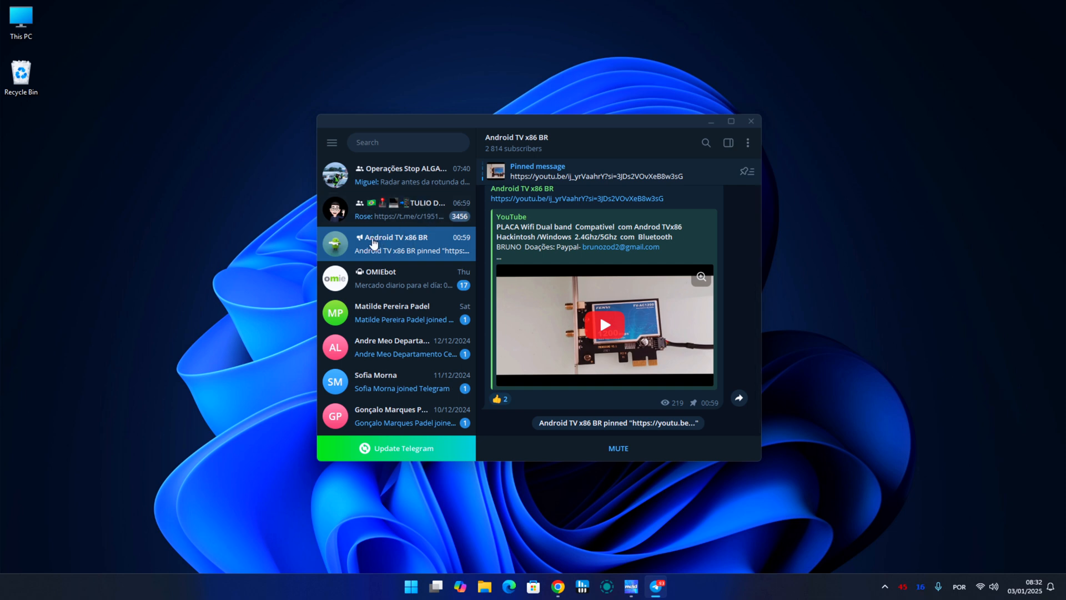
pyautogui.moveTo(565, 146)
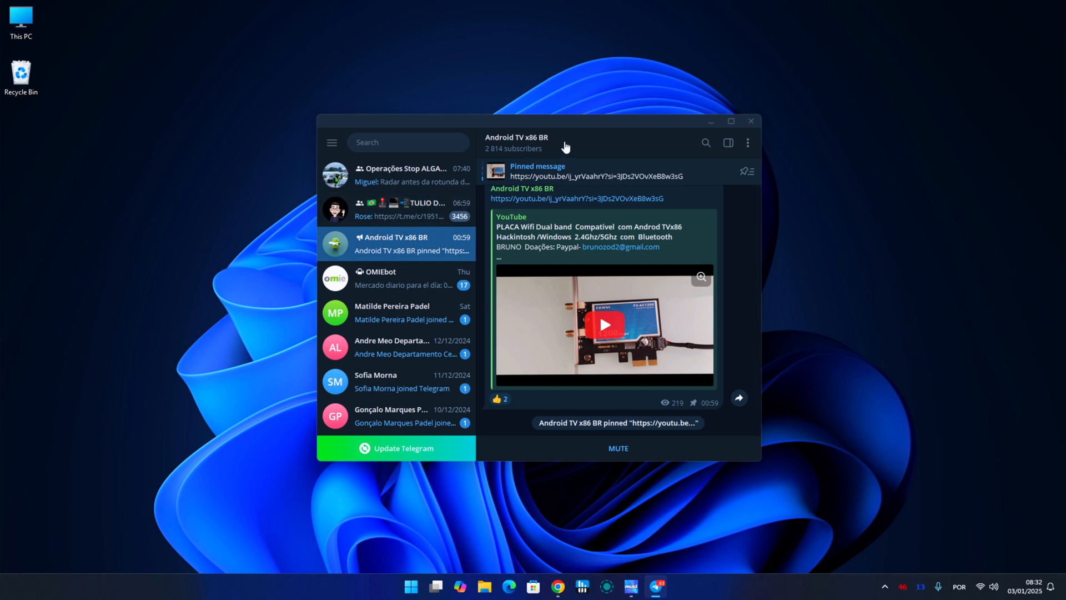
pyautogui.click(517, 142)
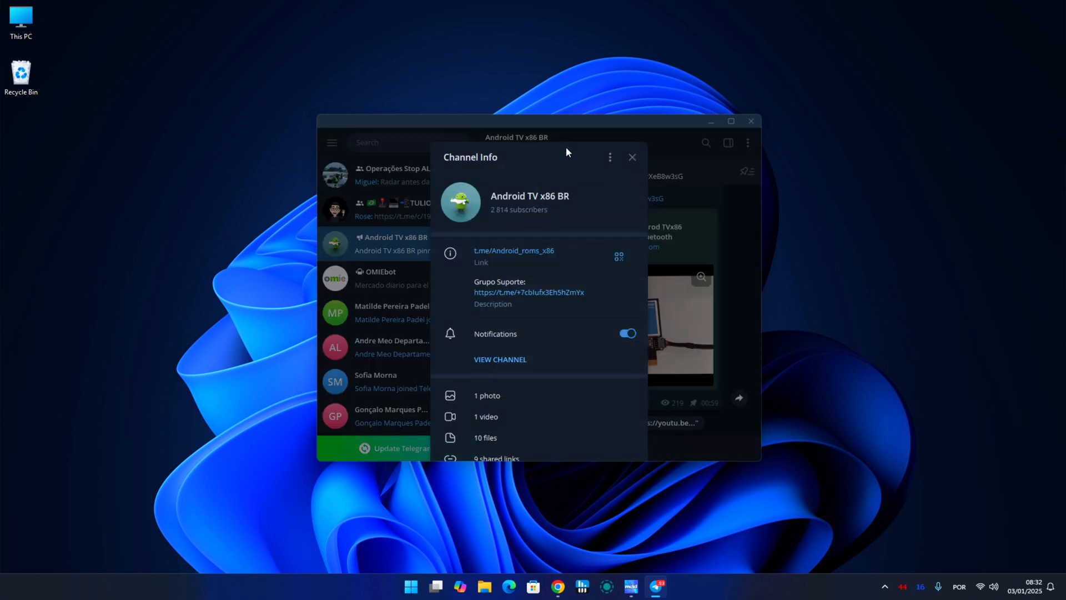
pyautogui.scroll(-3)
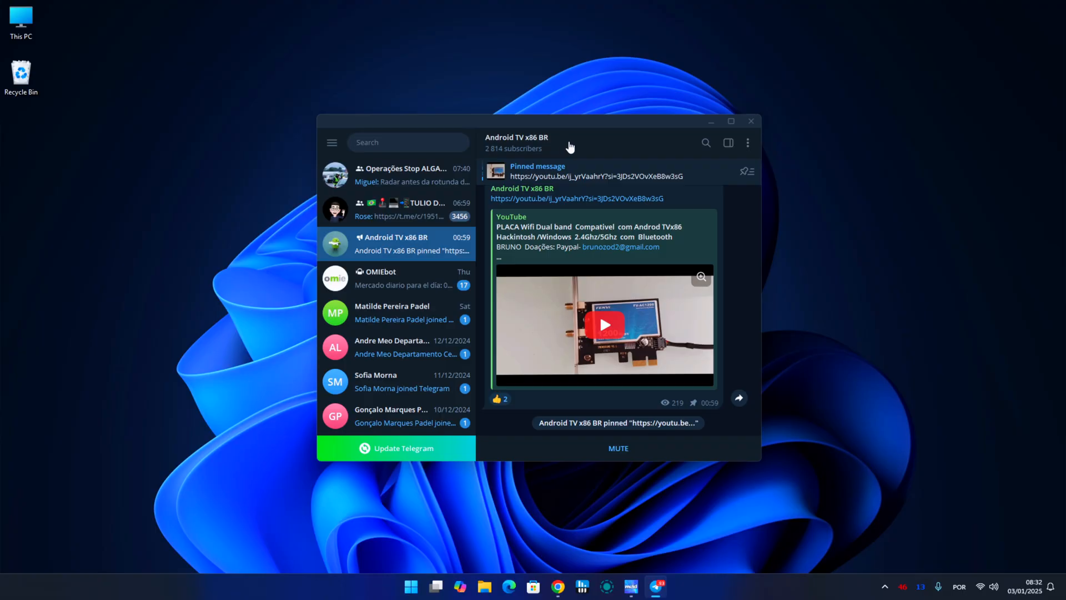
pyautogui.click(517, 137)
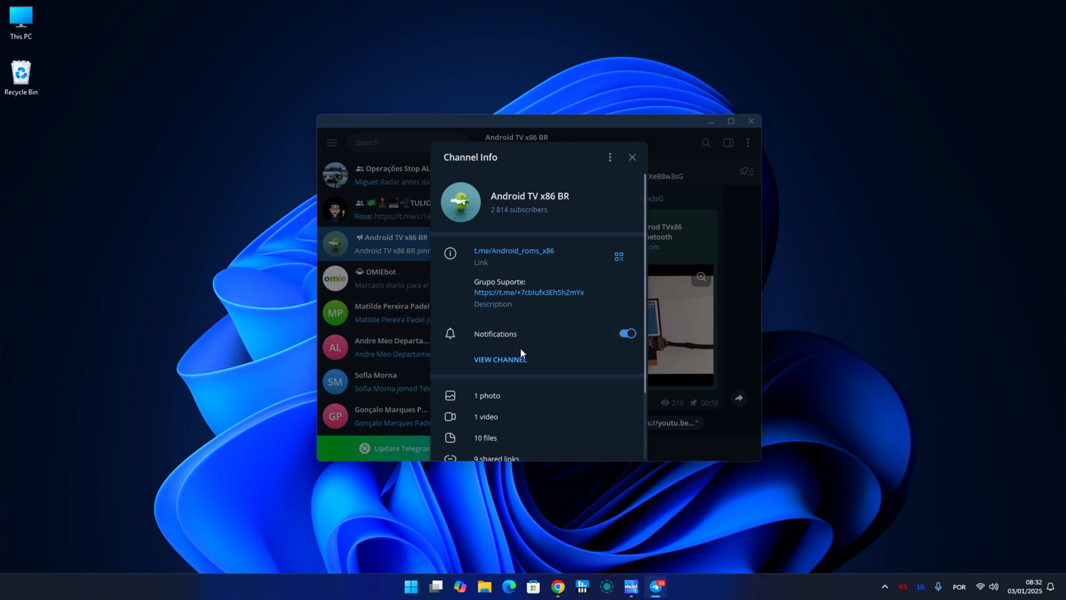
pyautogui.scroll(-3)
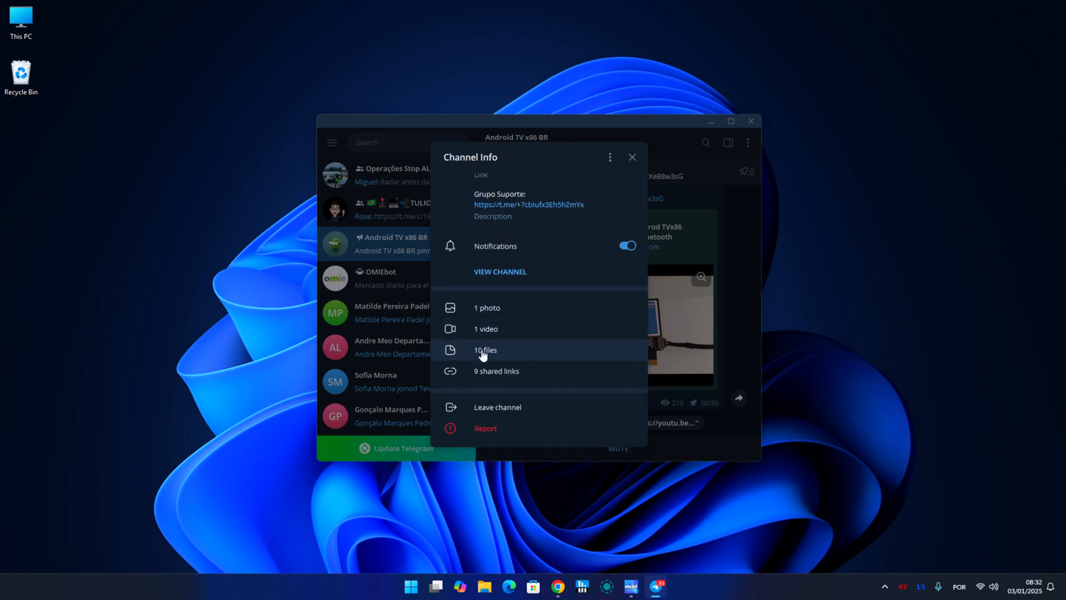
# Step: Download Pixel TV 11 (18.12.2024).iso from the channel's 10 shared files
pyautogui.click(486, 349)
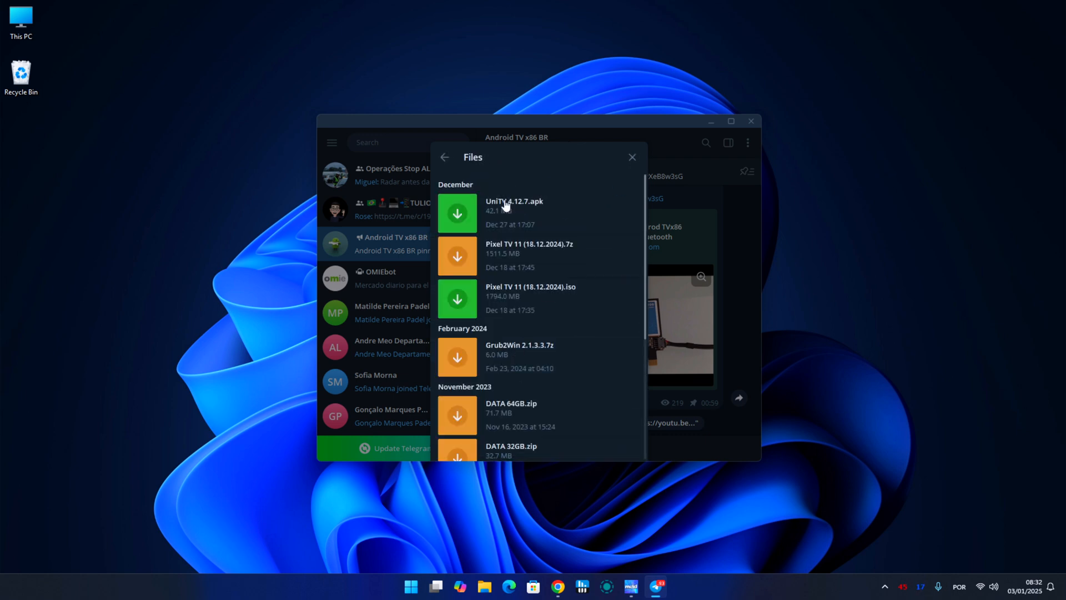
pyautogui.moveTo(475, 266)
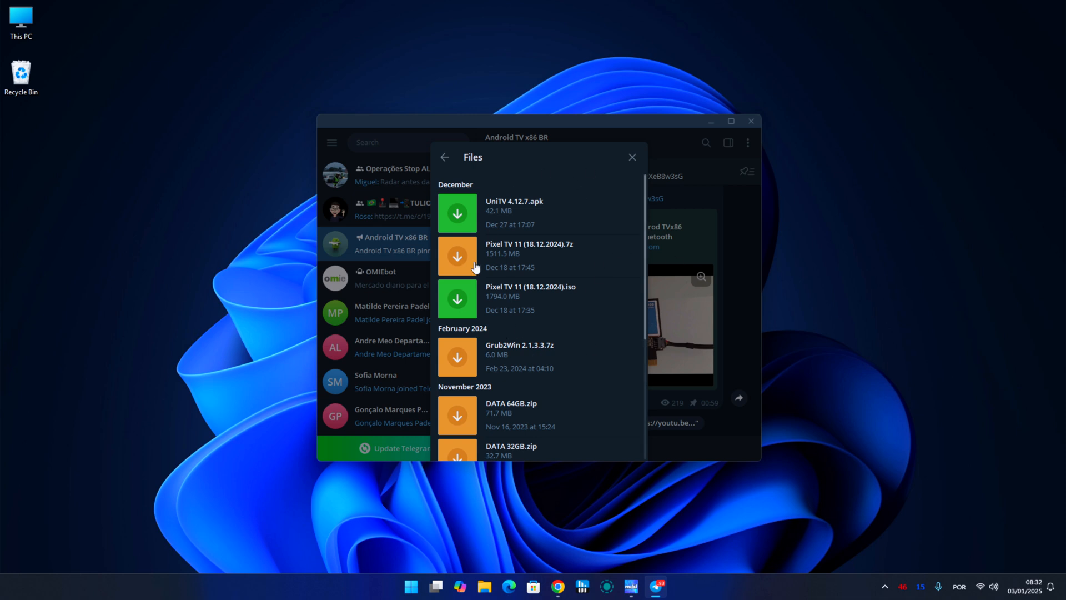
pyautogui.moveTo(497, 281)
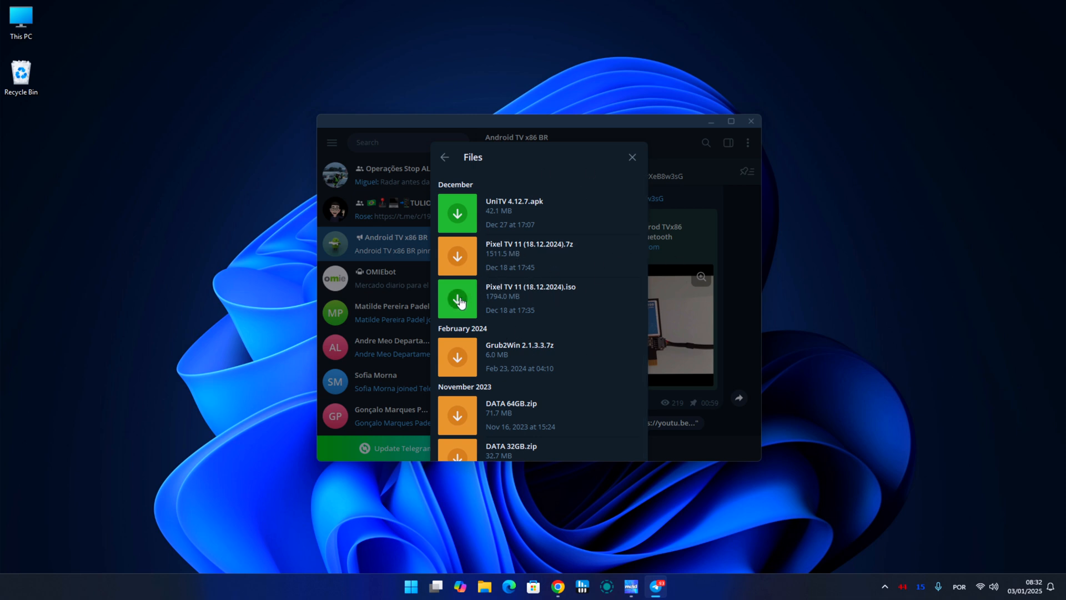
pyautogui.click(457, 299)
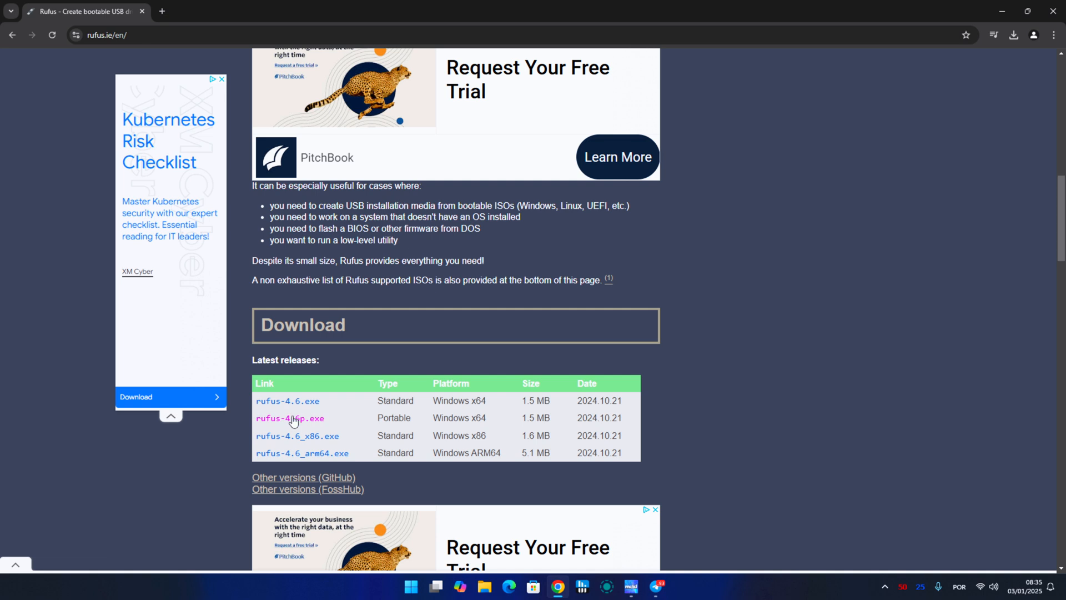
# Step: Download the portable rufus-4.6p.exe from the latest releases table
pyautogui.click(290, 418)
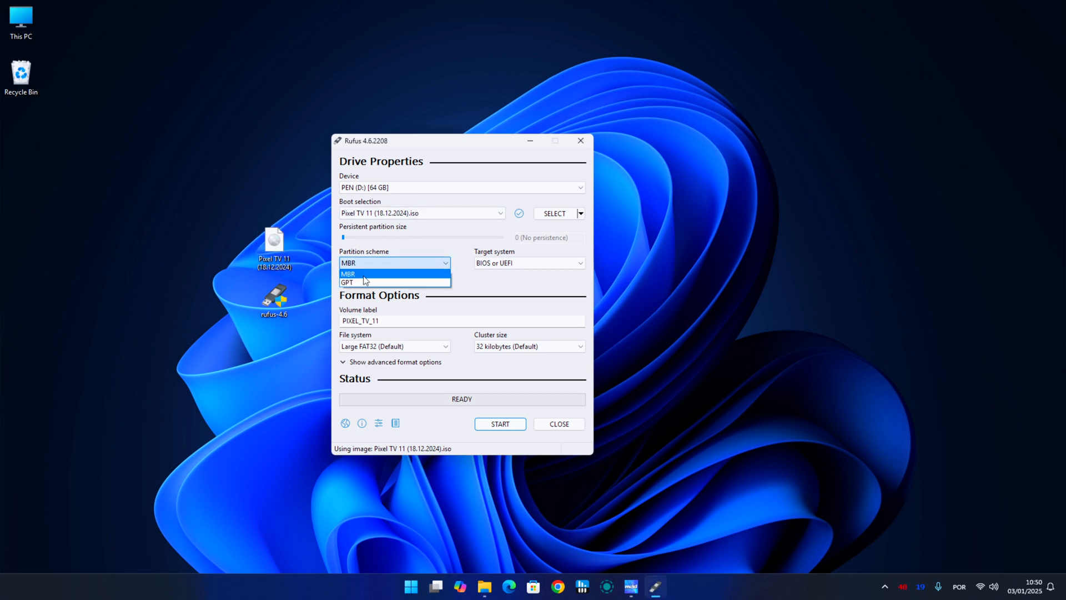
# Step: Write the ISO with GPT, accept both warnings, and open the PIXEL_TV_11 drive
pyautogui.click(348, 282)
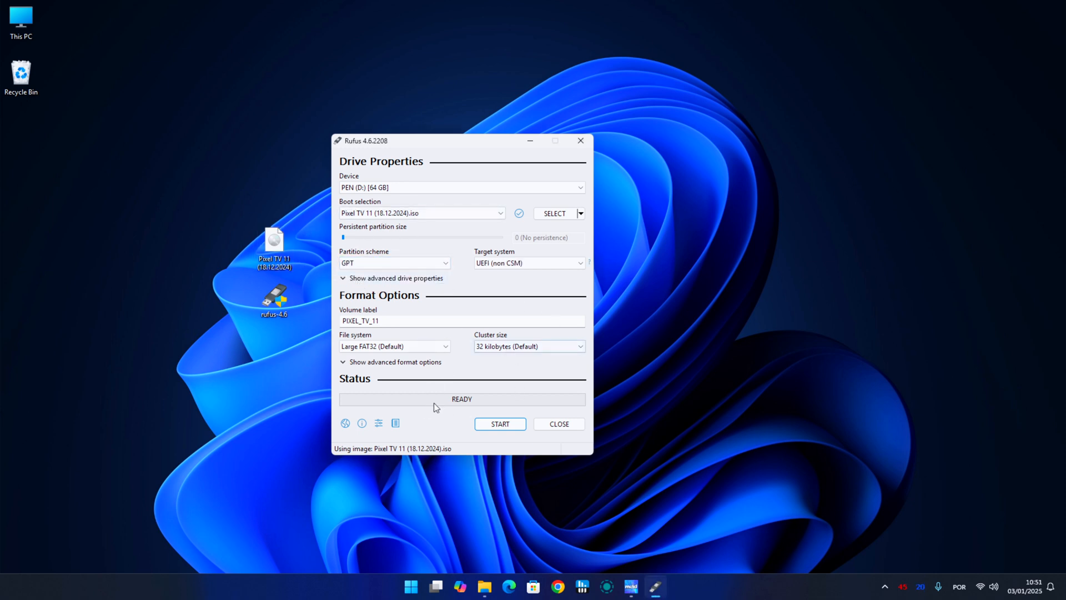
pyautogui.click(499, 423)
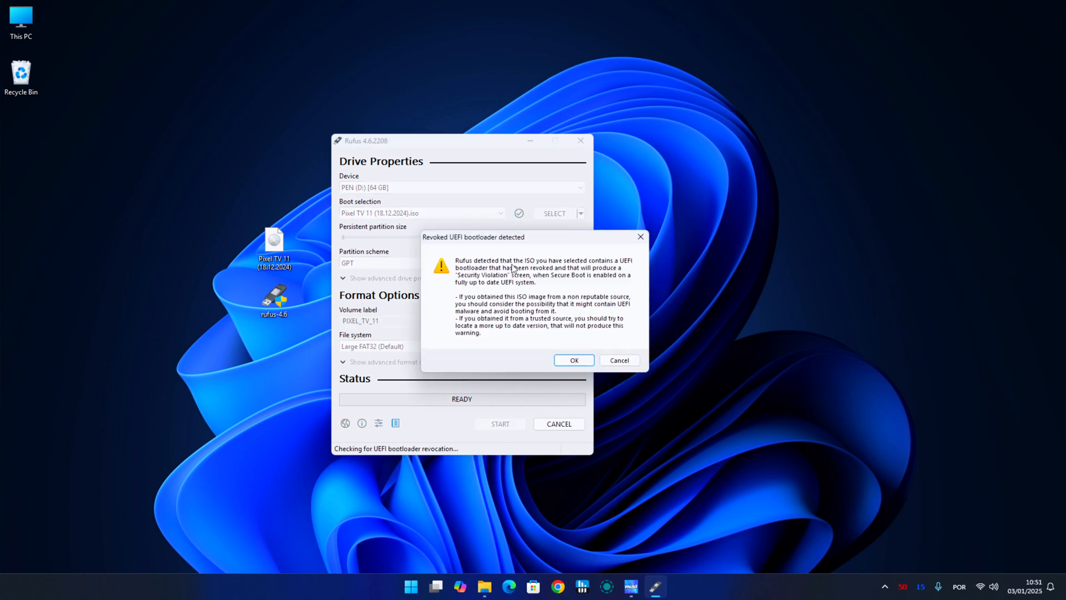
pyautogui.click(572, 360)
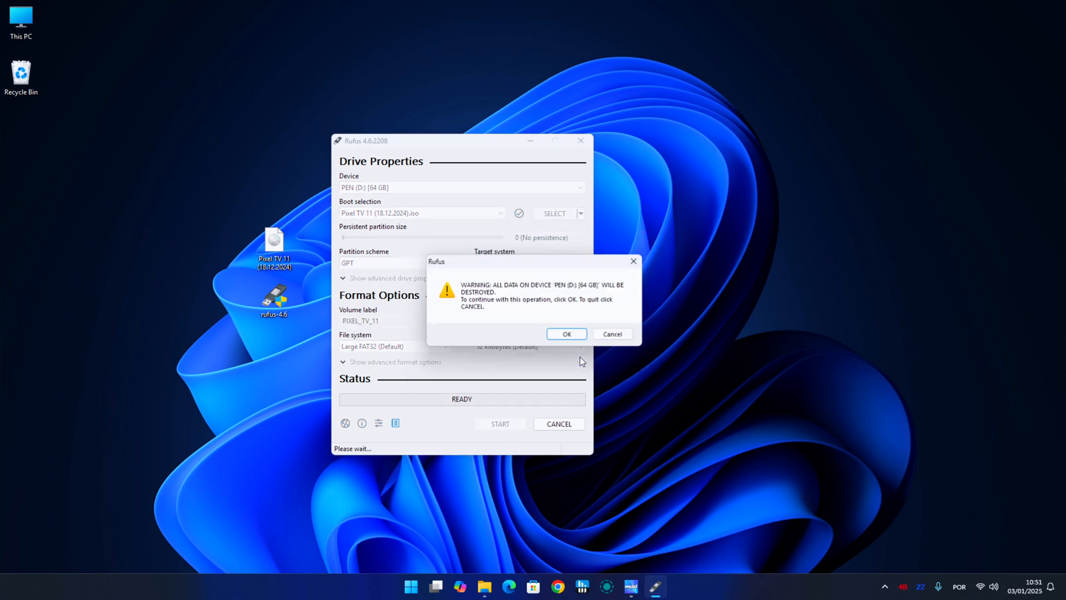
pyautogui.click(566, 333)
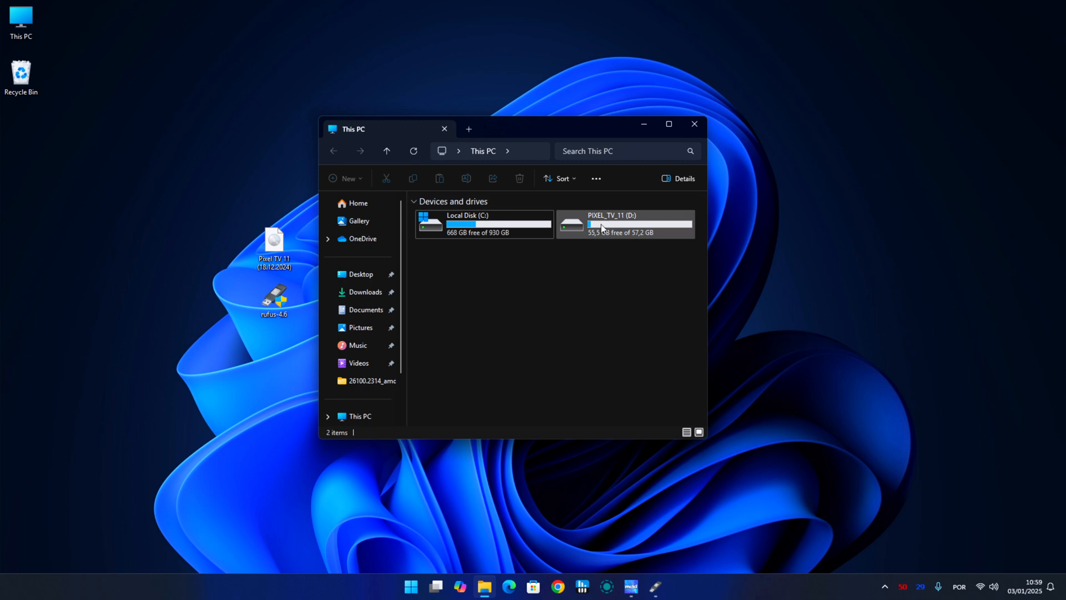
pyautogui.doubleClick(623, 224)
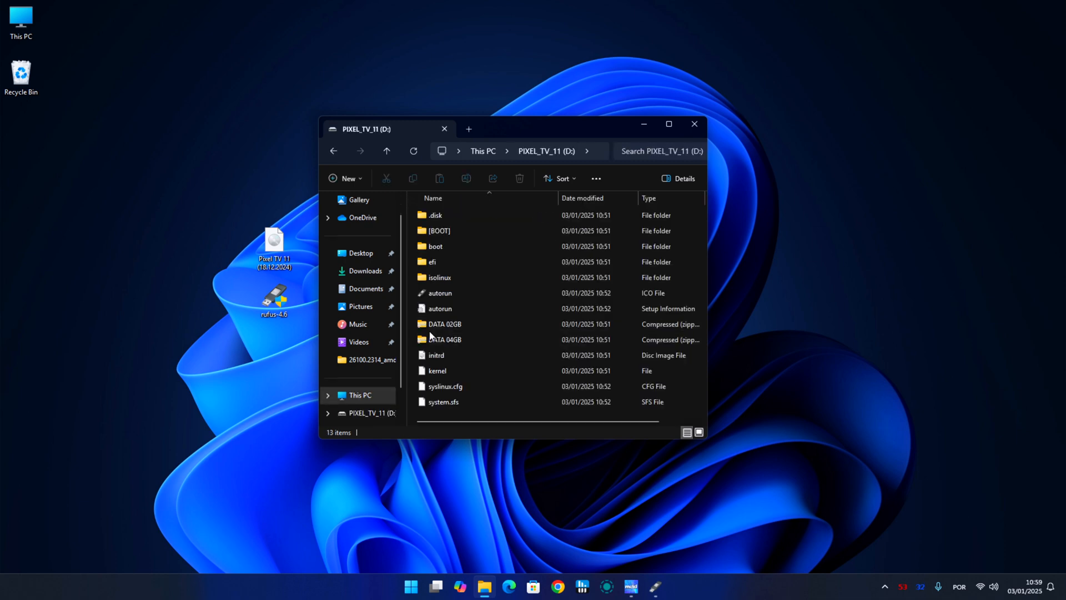
pyautogui.click(444, 339)
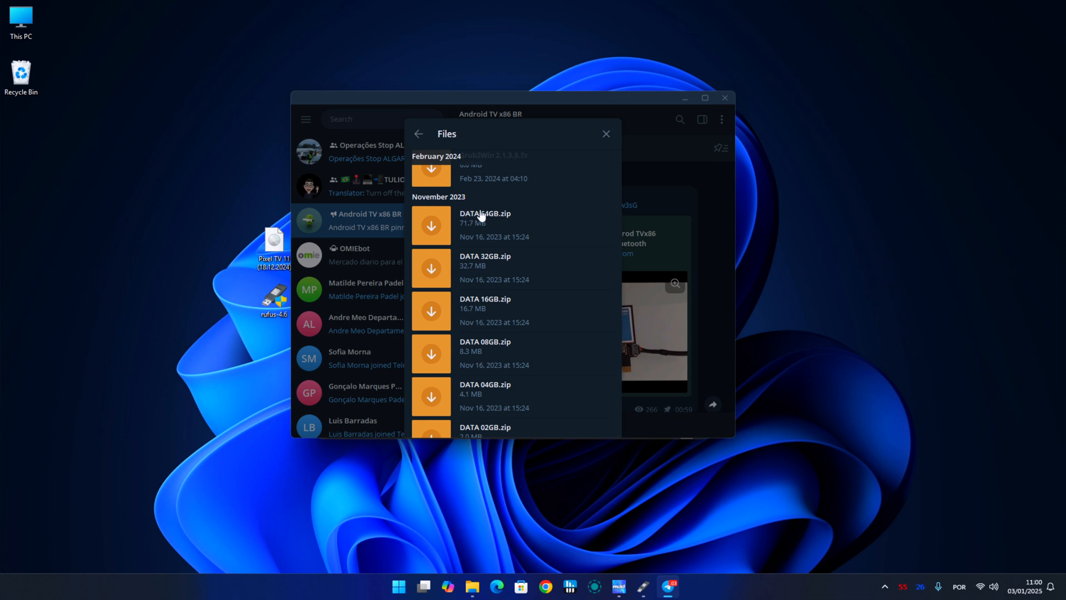
pyautogui.moveTo(455, 322)
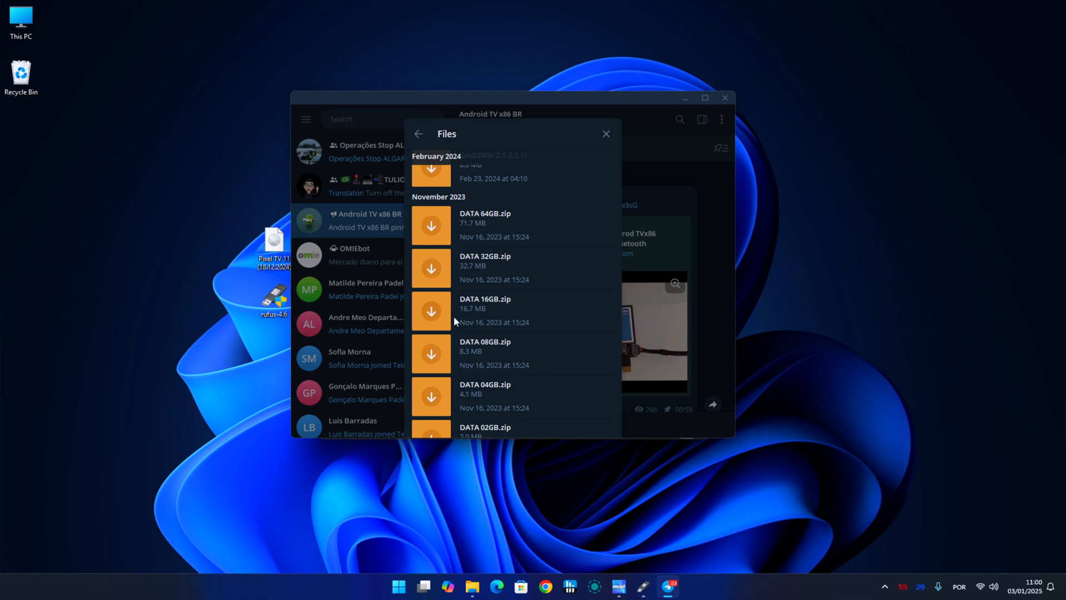